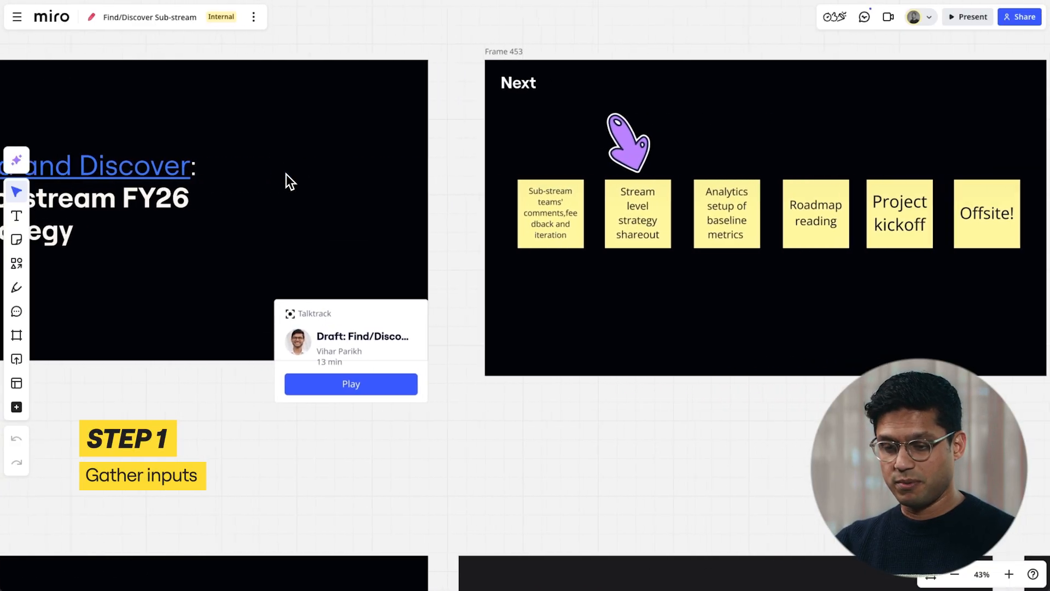
# Pan right past the title and Next steps frames to the Intelligent Canvas overview frame
pyautogui.hscroll(3)
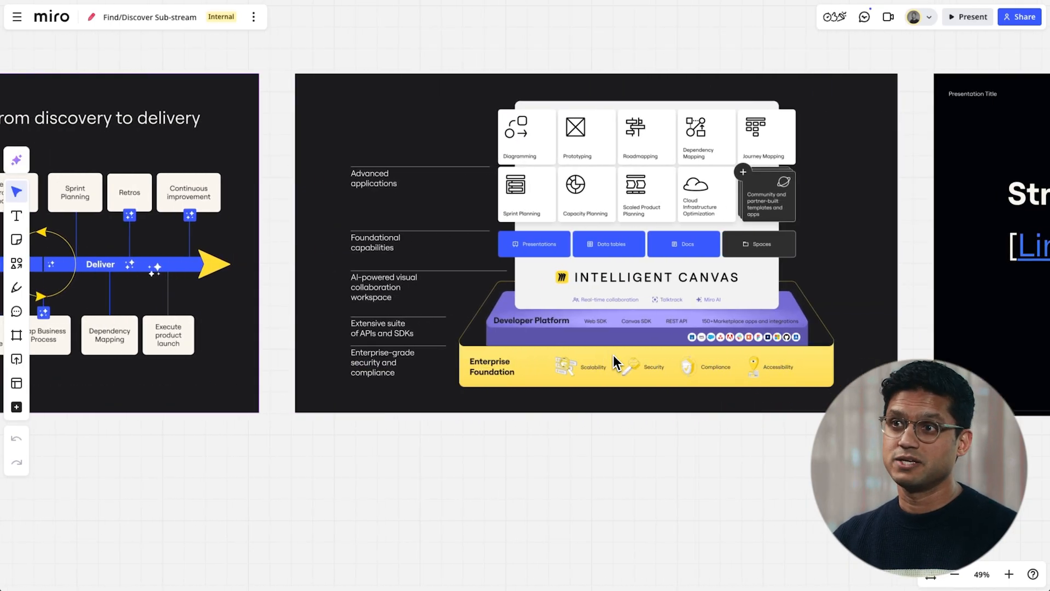
# Scroll down to the color-coded timeline showing Performance and Organization rows from January to March
pyautogui.scroll(-3)
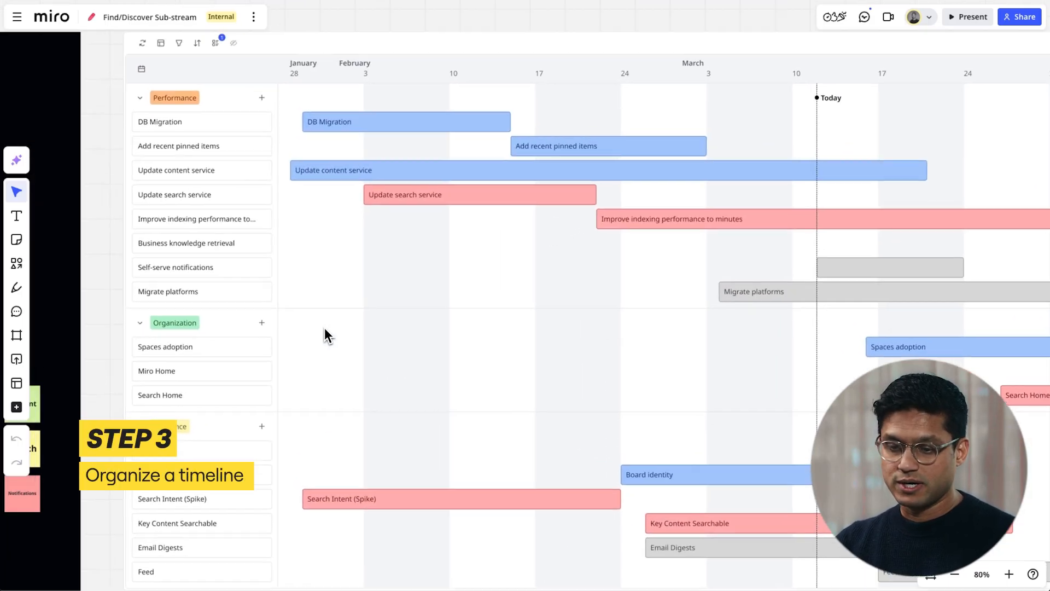
# Review the timeline through April and May, then list Talktracks showing the Find/Discover draft
pyautogui.scroll(-3)
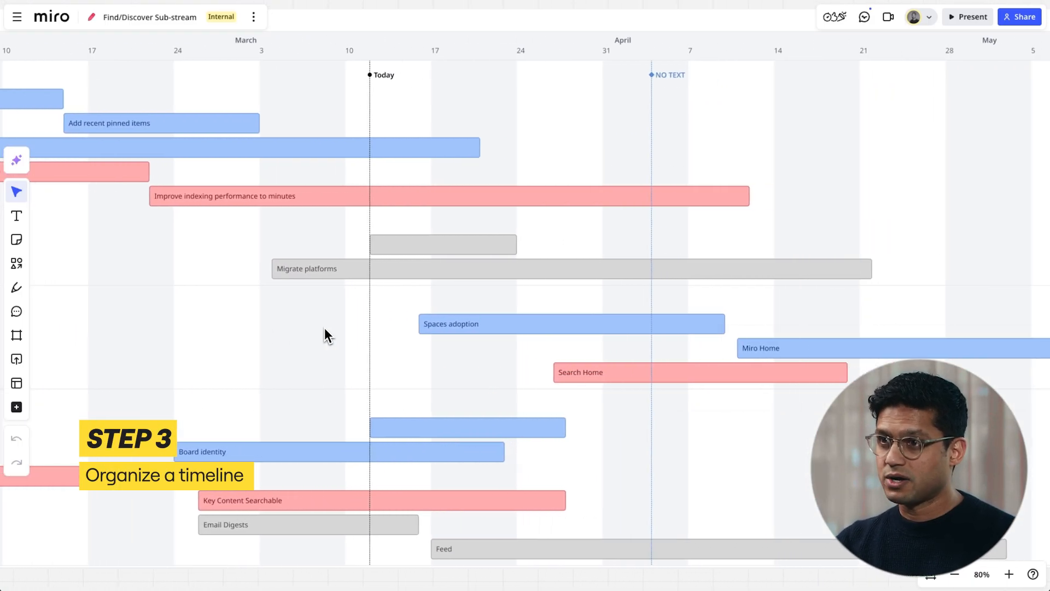
pyautogui.scroll(-3)
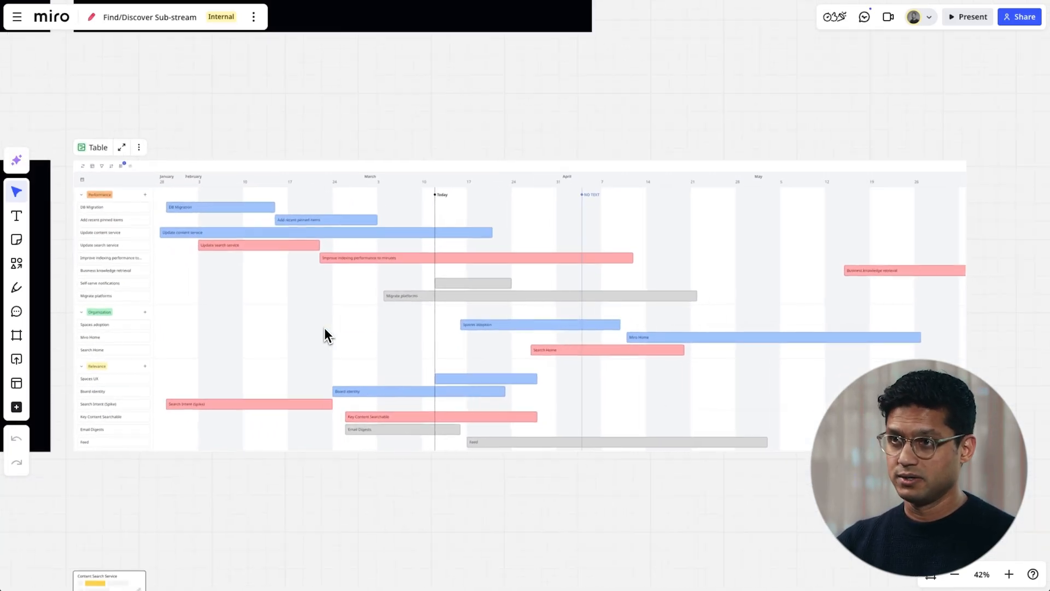
pyautogui.click(888, 17)
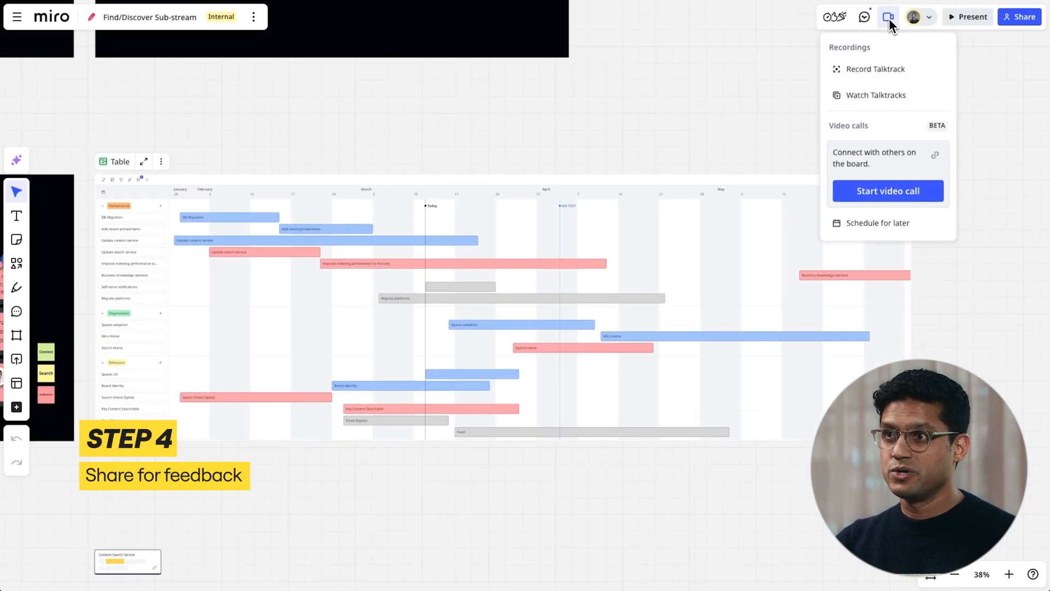
pyautogui.click(875, 95)
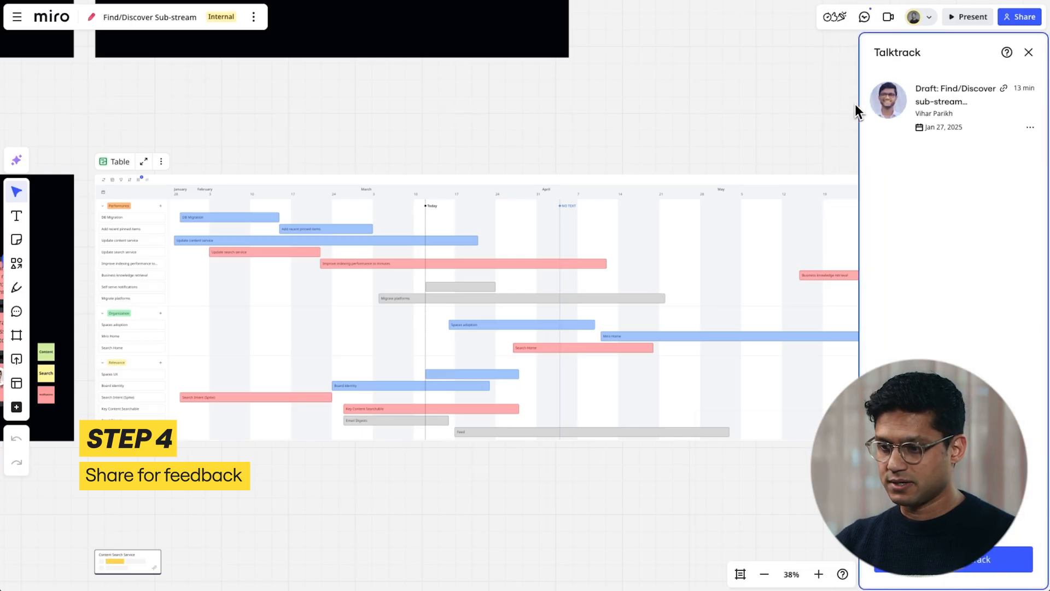